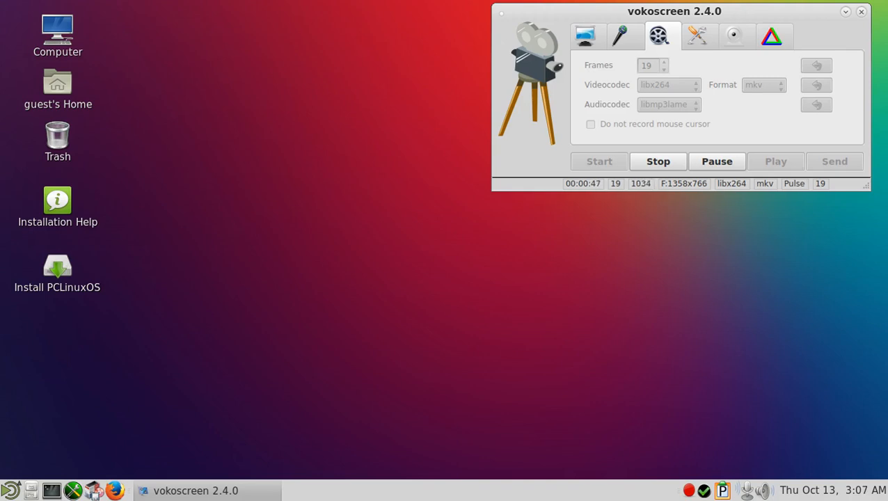
{"action": "mouse_move", "coordinate": [771, 135]}
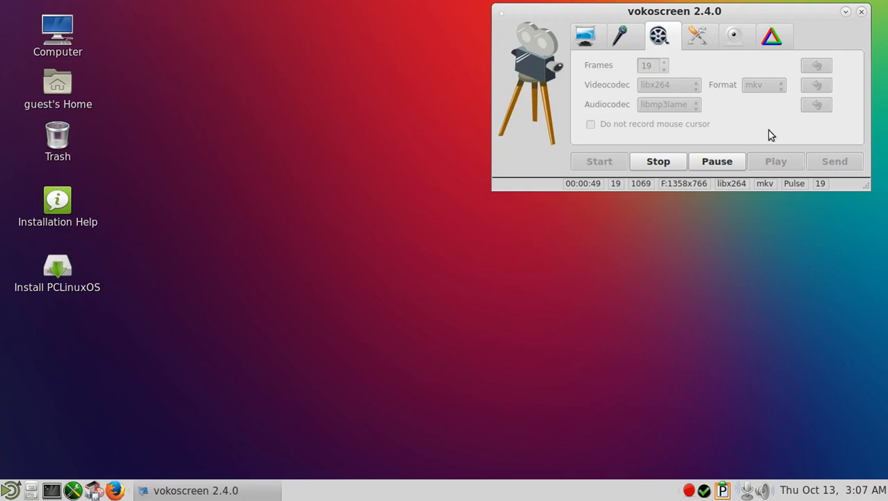
Step: Nudge the vokoscreen recorder window slightly while the recording keeps running
{"action": "left_click_drag", "start_coordinate": [674, 11], "coordinate": [692, 43]}
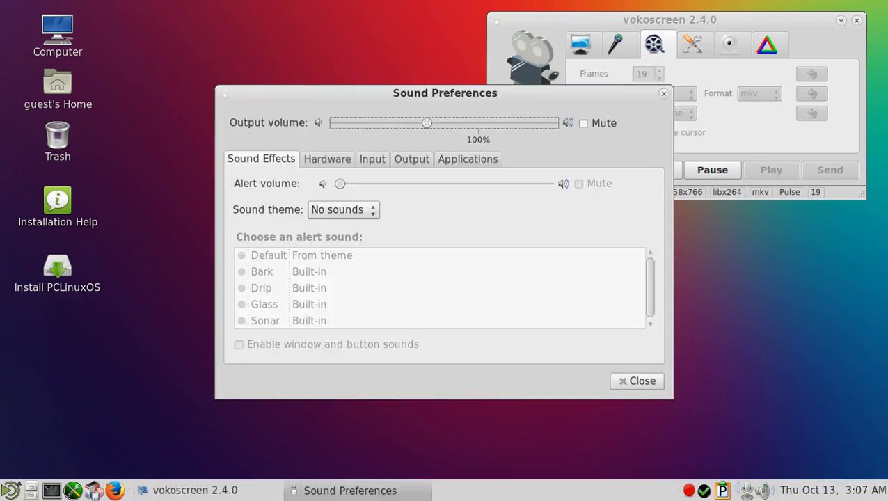
Step: Review the Hardware devices and Applications streams in Sound Preferences, then close it
{"action": "left_click", "coordinate": [327, 159]}
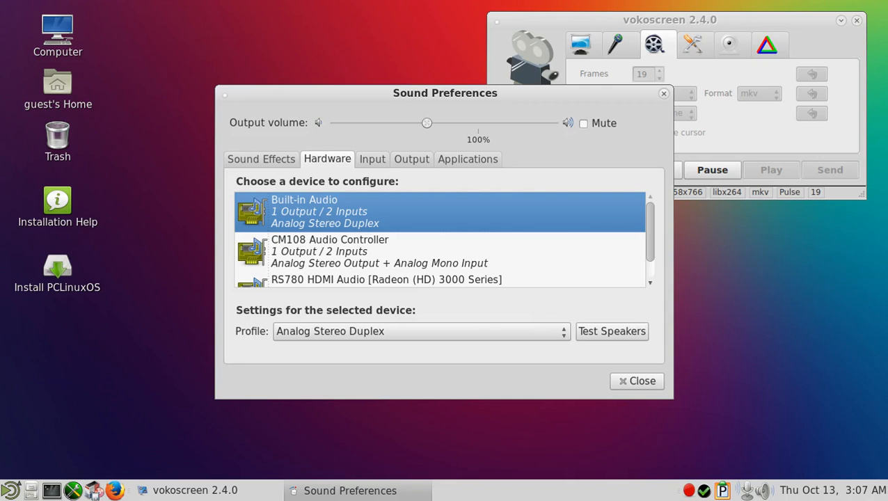
{"action": "left_click", "coordinate": [467, 158]}
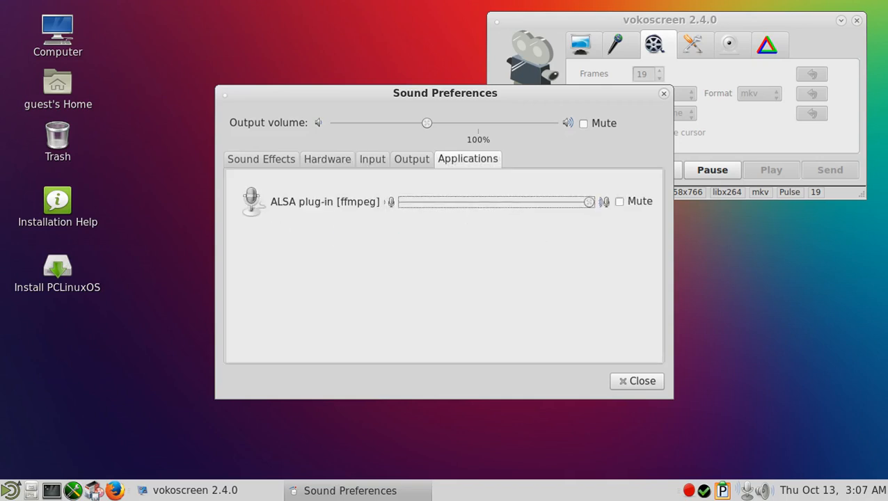
{"action": "left_click", "coordinate": [636, 382]}
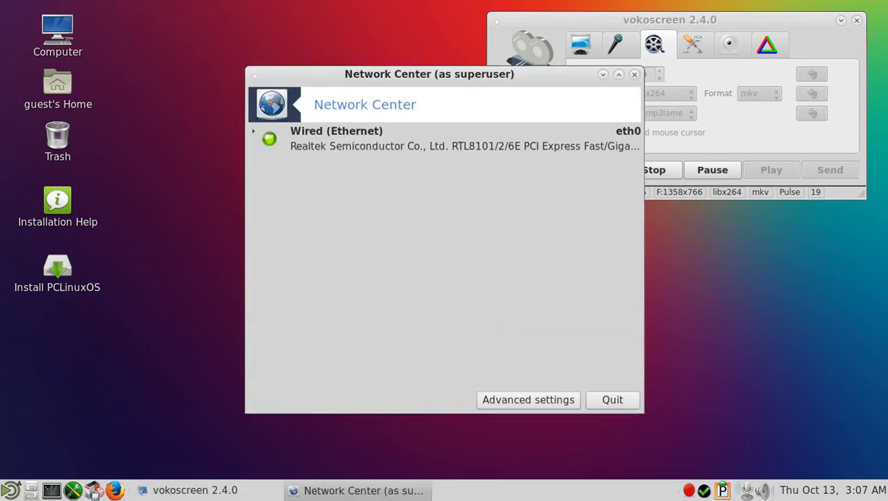
Step: Quit Network Center and bring up the bottom panel's context menu
{"action": "left_click", "coordinate": [635, 75]}
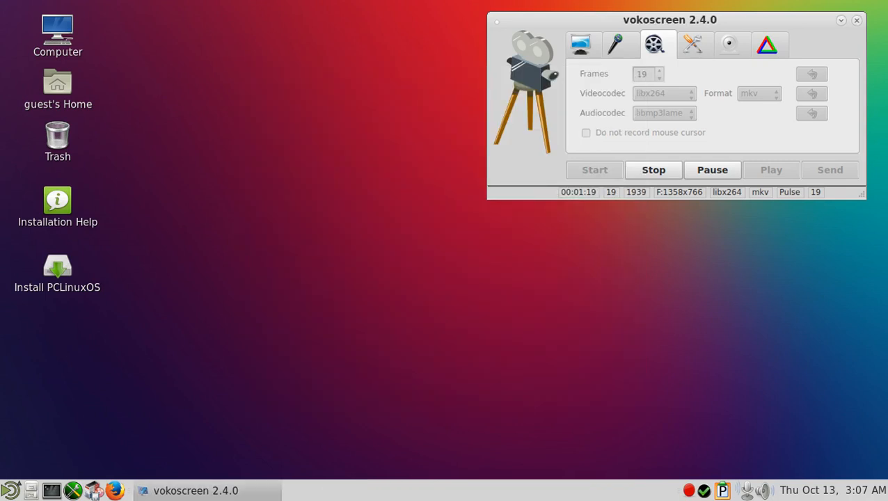
{"action": "right_click", "coordinate": [690, 490]}
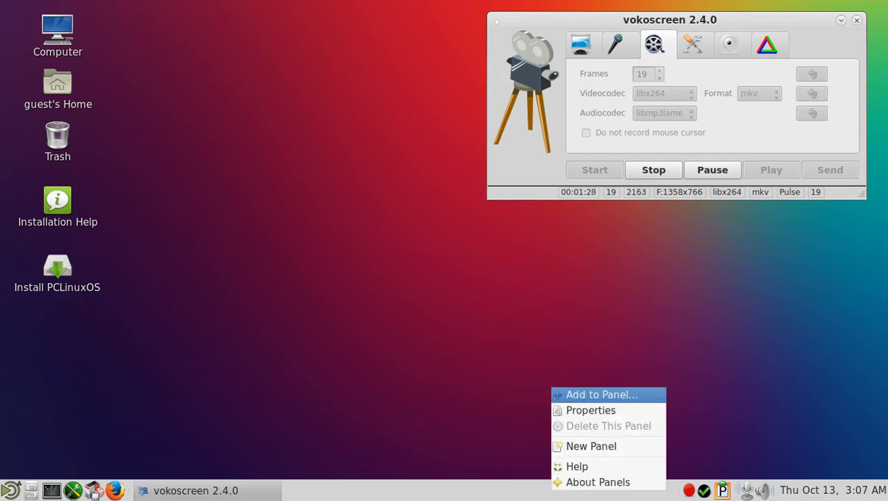
Step: Search 'tras' in the Add to Panel dialog to find the Trash applet
{"action": "left_click", "coordinate": [601, 395]}
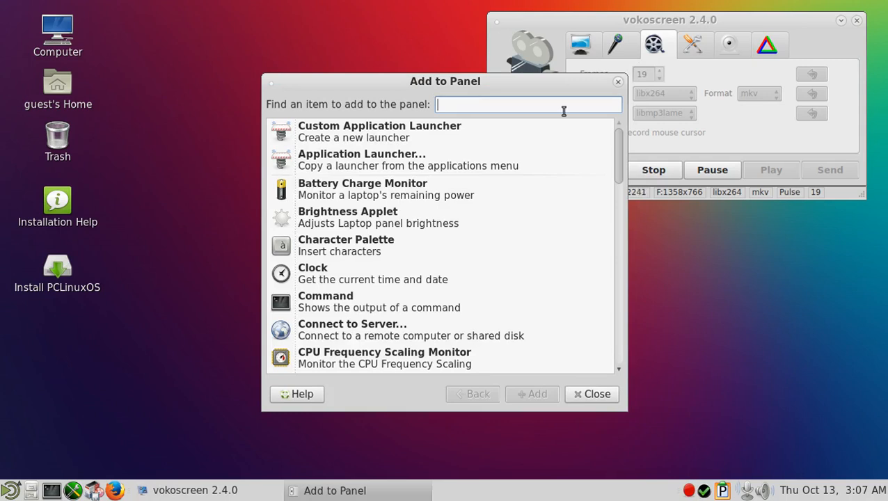
{"action": "type", "text": "tras"}
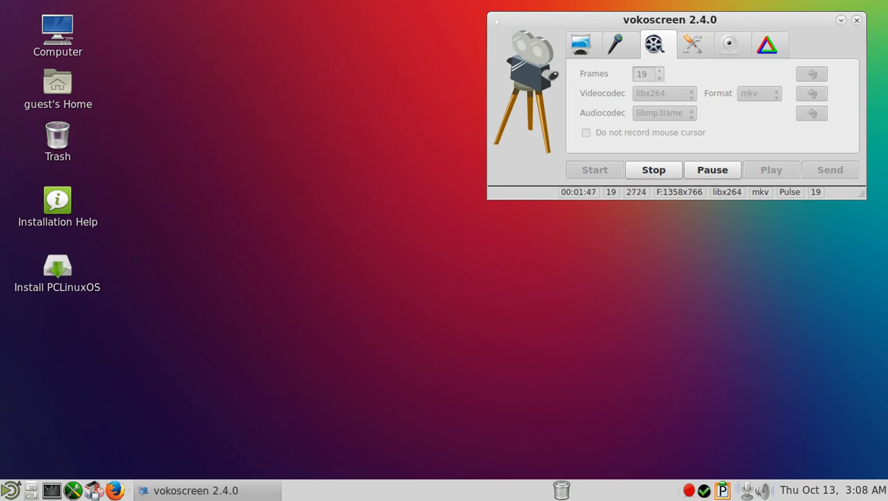
{"action": "mouse_move", "coordinate": [347, 380]}
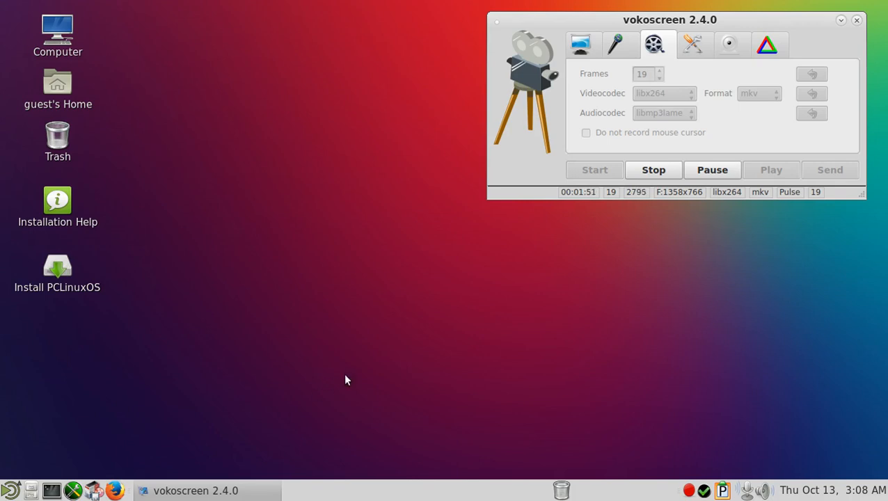
{"action": "left_click", "coordinate": [95, 490]}
{"action": "type", "text": "pc"}
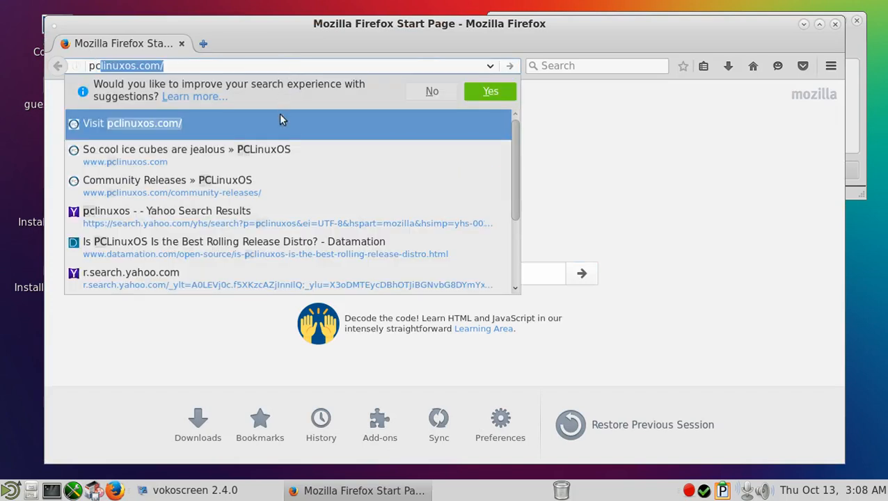
{"action": "left_click", "coordinate": [186, 149]}
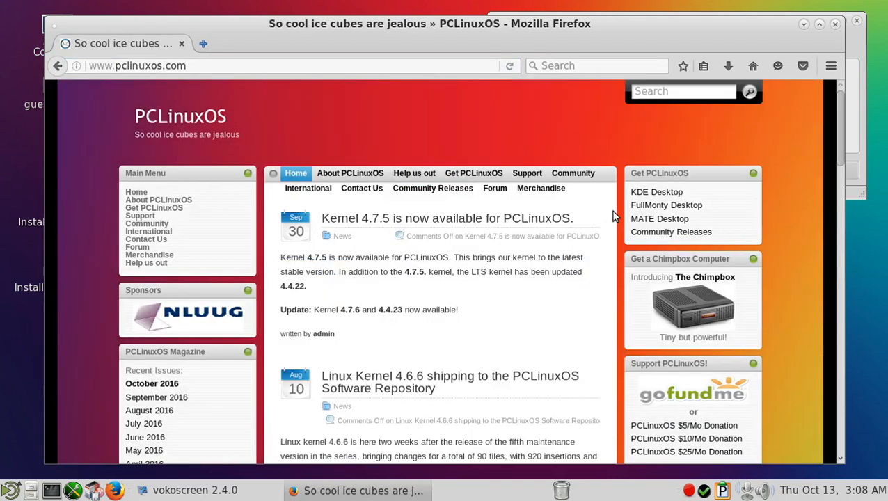
{"action": "mouse_move", "coordinate": [665, 205]}
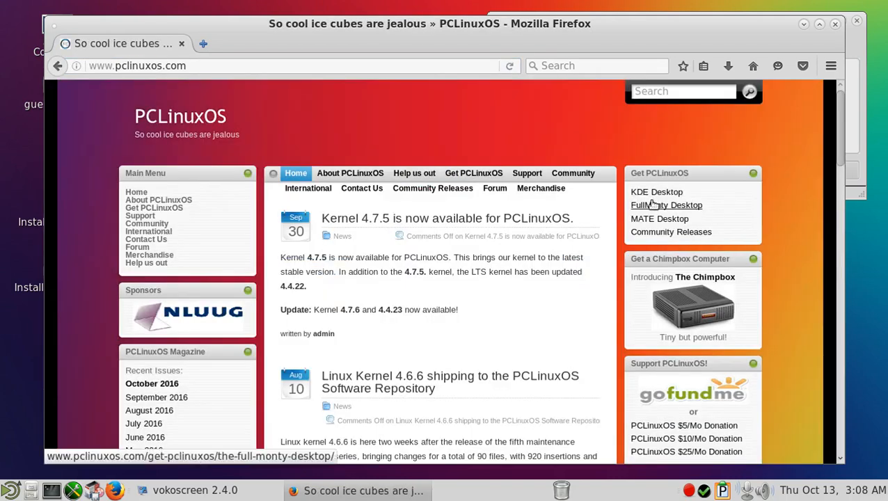
{"action": "left_click", "coordinate": [671, 231]}
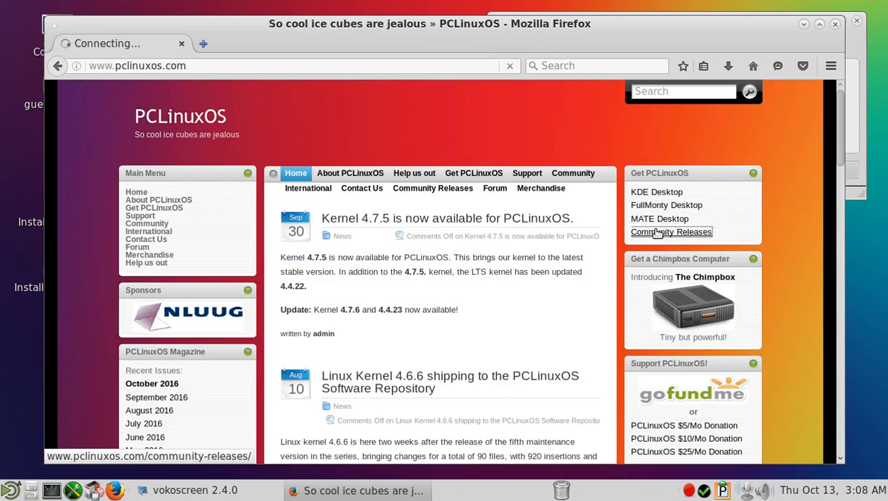
{"action": "left_click", "coordinate": [671, 231]}
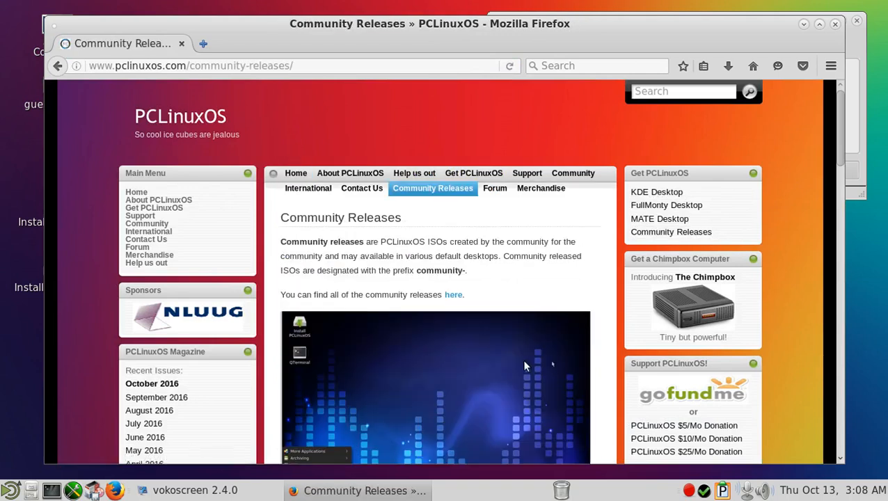
{"action": "scroll", "scroll_direction": "down", "scroll_amount": 3}
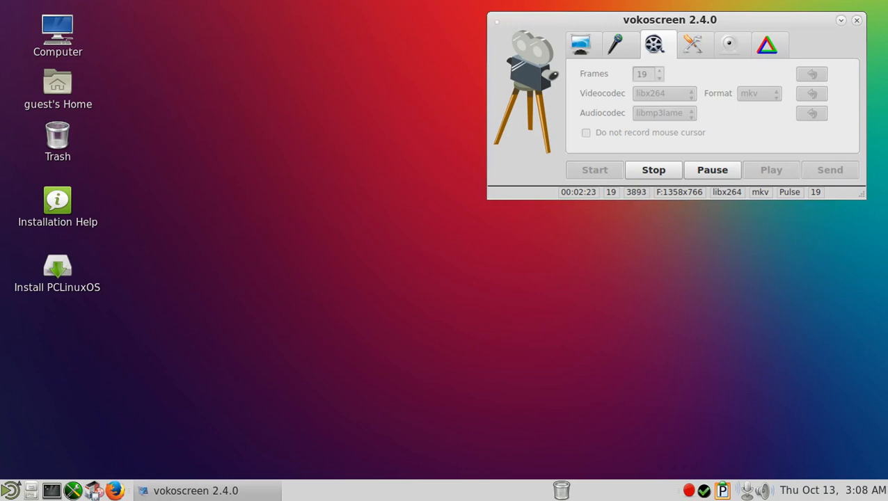
{"action": "double_click", "coordinate": [57, 33]}
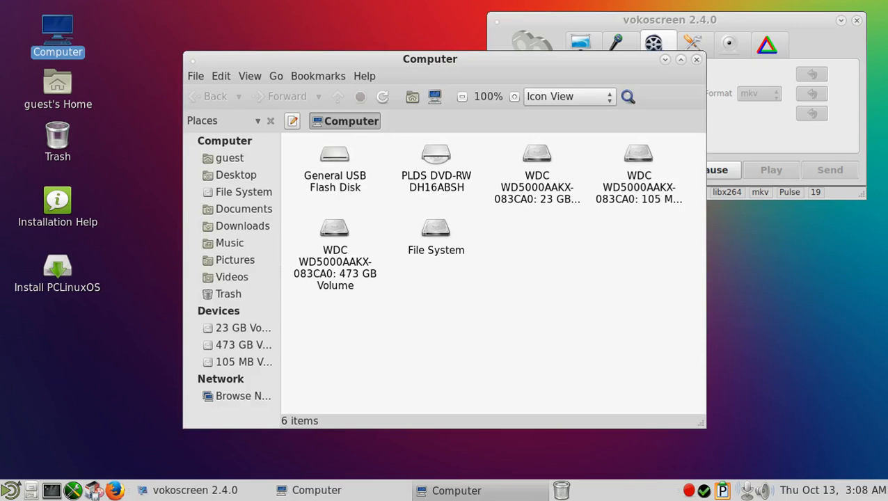
{"action": "left_click", "coordinate": [237, 175]}
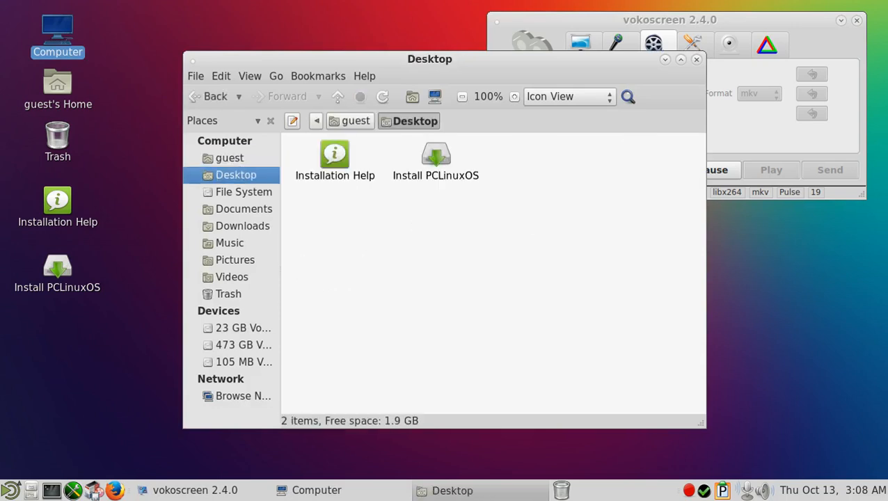
{"action": "left_click", "coordinate": [244, 209]}
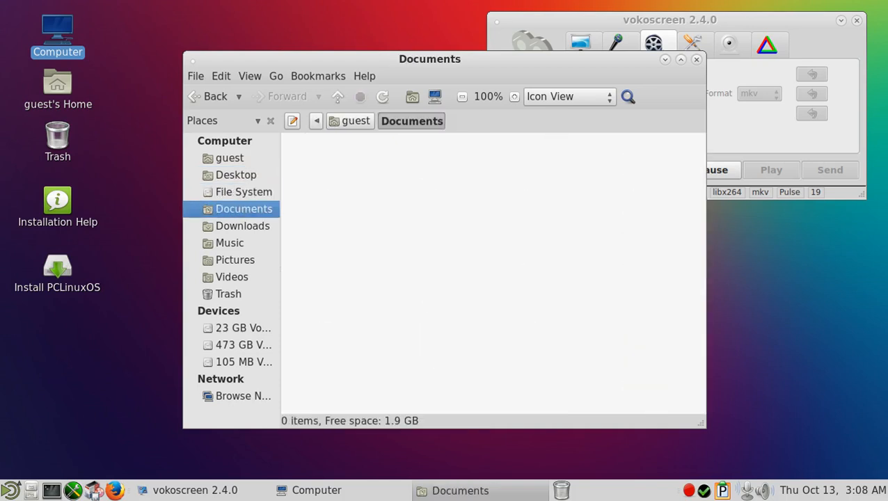
{"action": "left_click", "coordinate": [230, 242]}
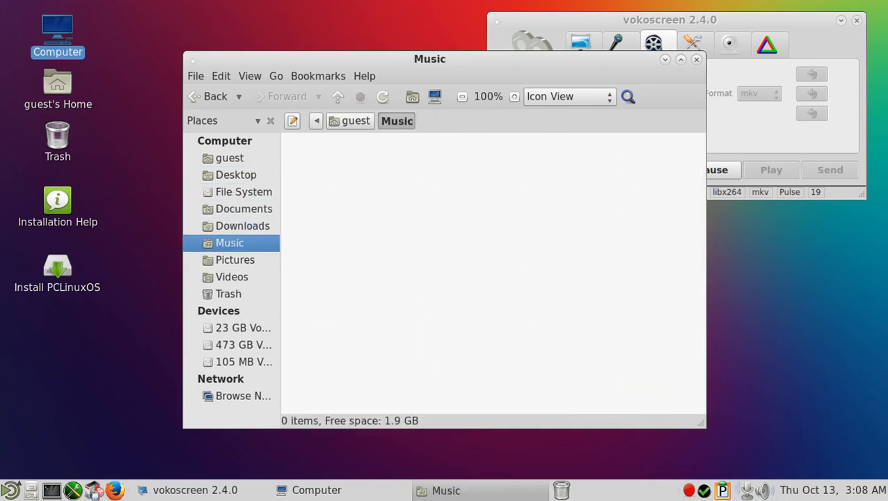
{"action": "left_click", "coordinate": [234, 260]}
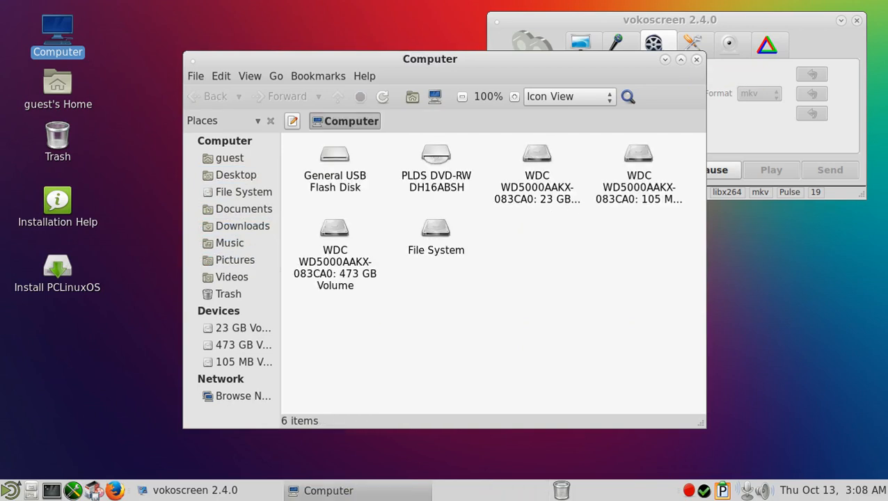
{"action": "left_click", "coordinate": [696, 58]}
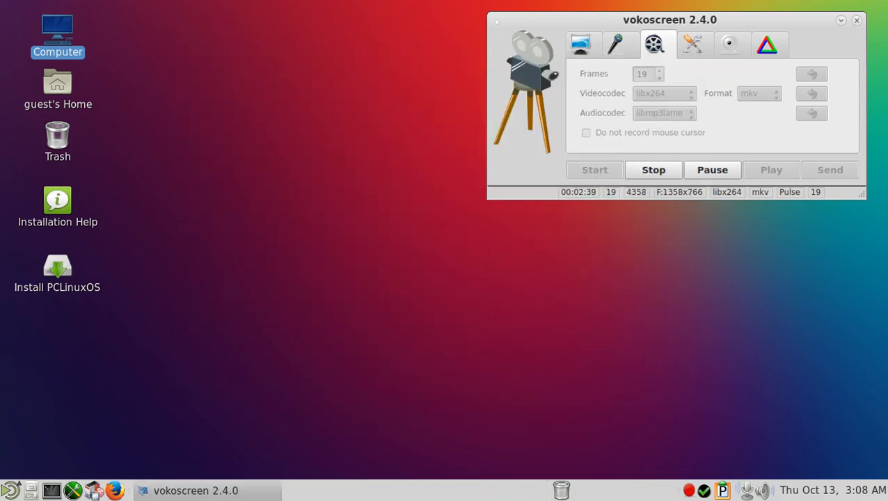
{"action": "left_click", "coordinate": [9, 490]}
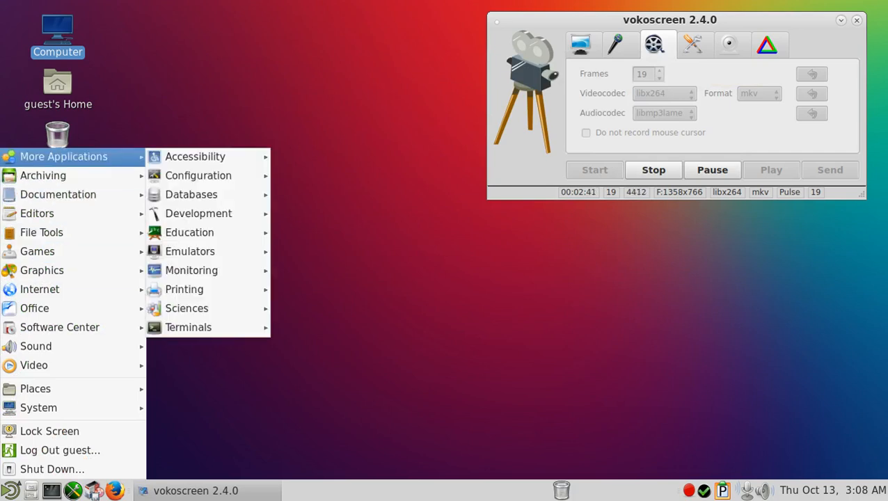
{"action": "left_click", "coordinate": [198, 175]}
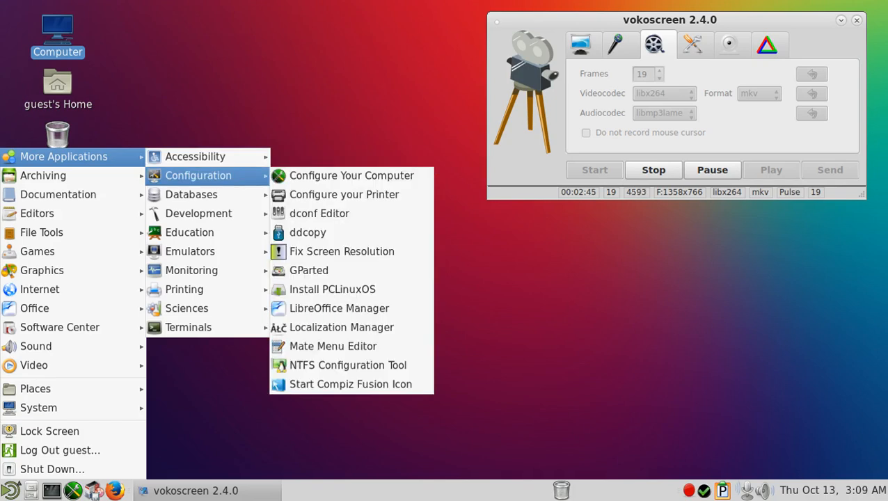
{"action": "mouse_move", "coordinate": [344, 195]}
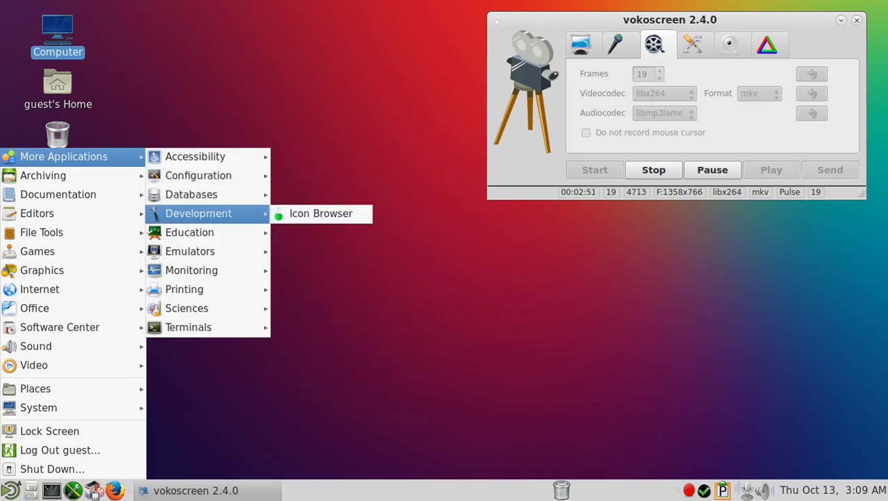
{"action": "mouse_move", "coordinate": [189, 251]}
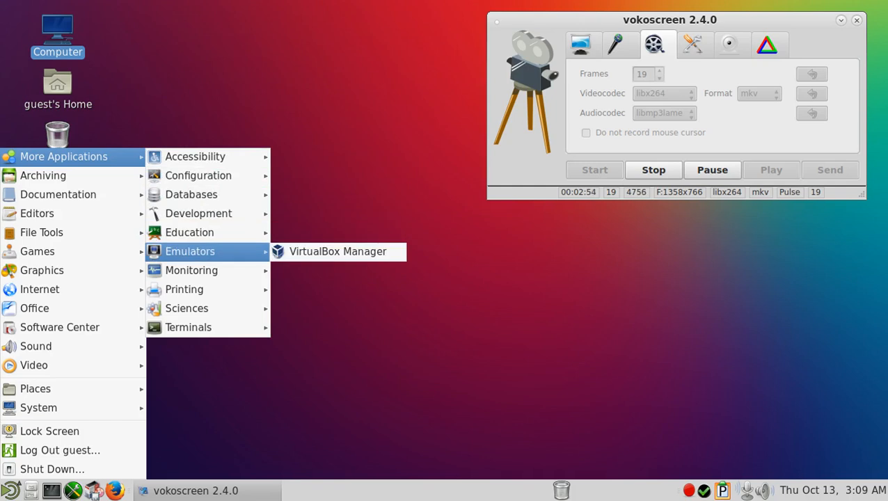
{"action": "mouse_move", "coordinate": [192, 270]}
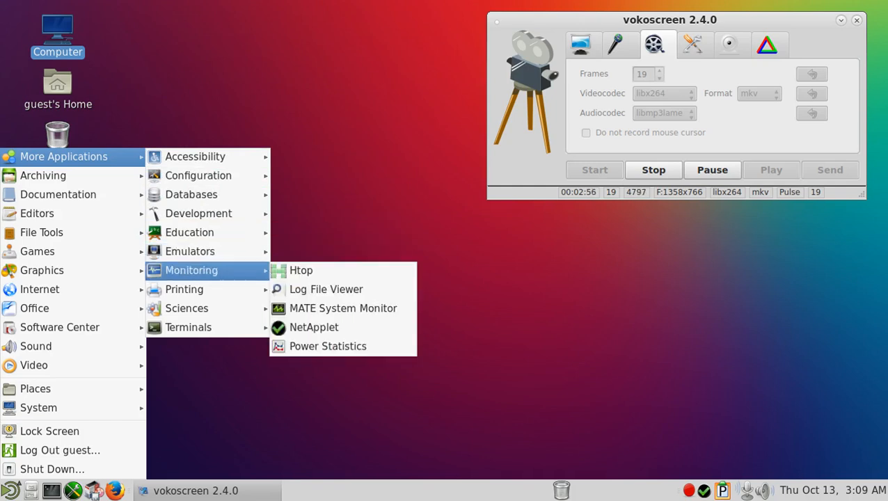
{"action": "left_click", "coordinate": [342, 309]}
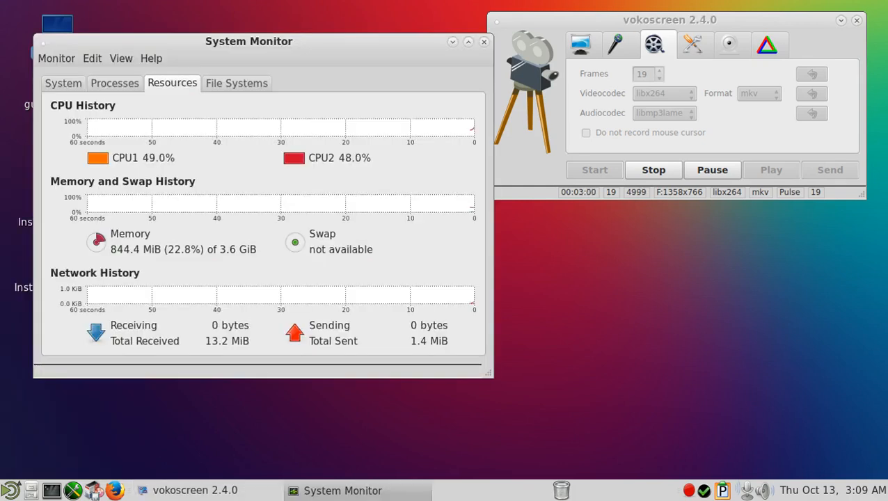
{"action": "left_click", "coordinate": [484, 42]}
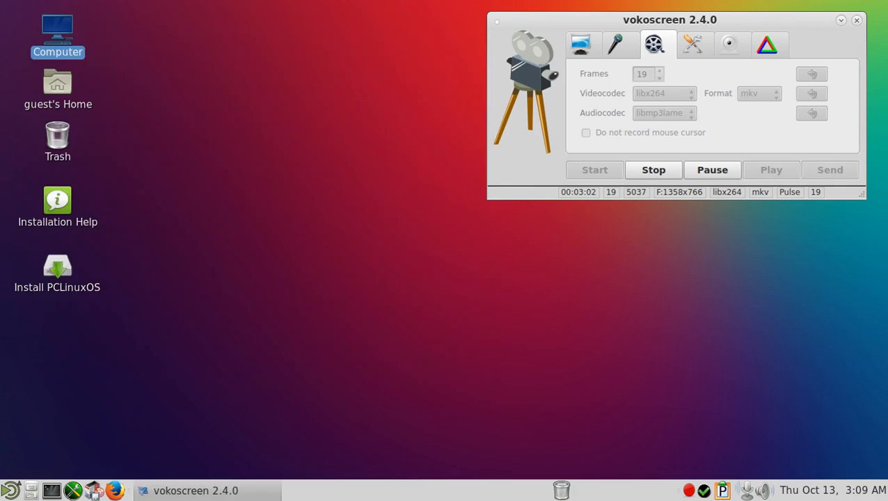
Step: Browse the MATE menu categories and start Control Center from System
{"action": "left_click", "coordinate": [11, 490]}
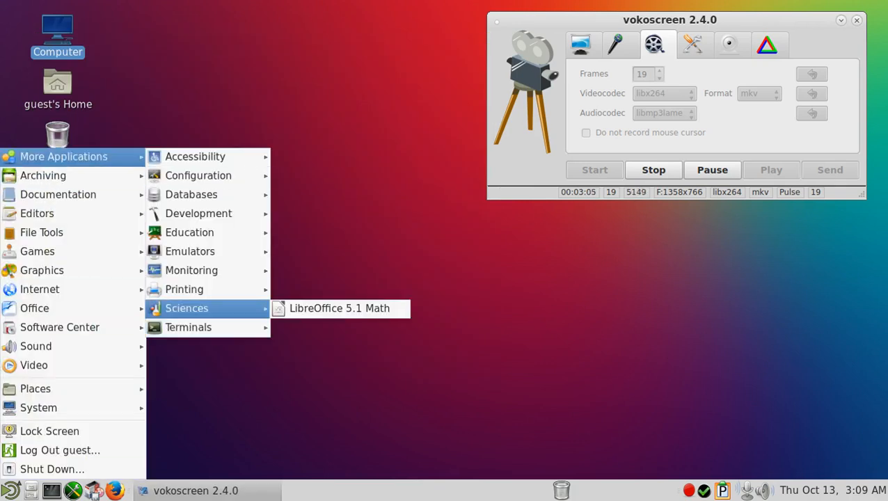
{"action": "mouse_move", "coordinate": [59, 195]}
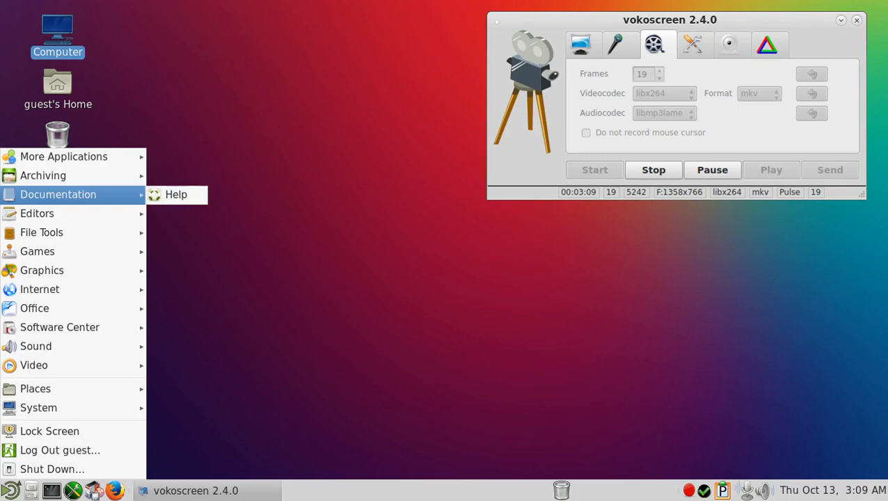
{"action": "mouse_move", "coordinate": [36, 214]}
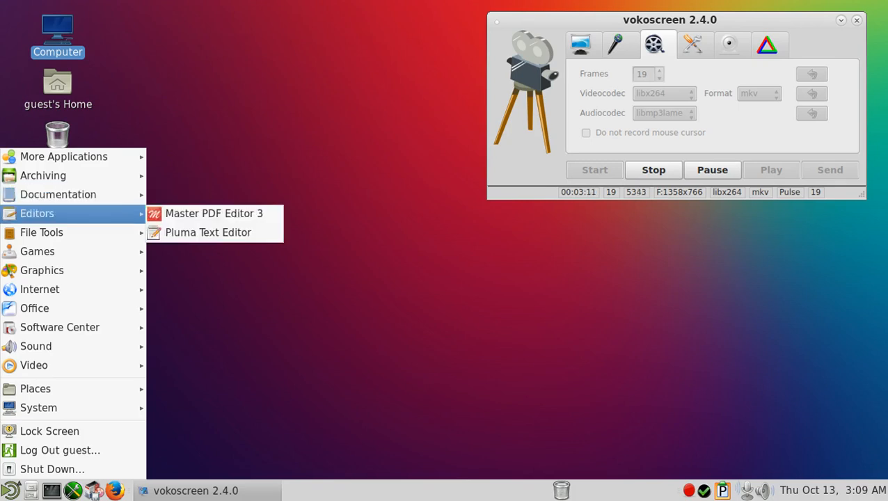
{"action": "mouse_move", "coordinate": [38, 251]}
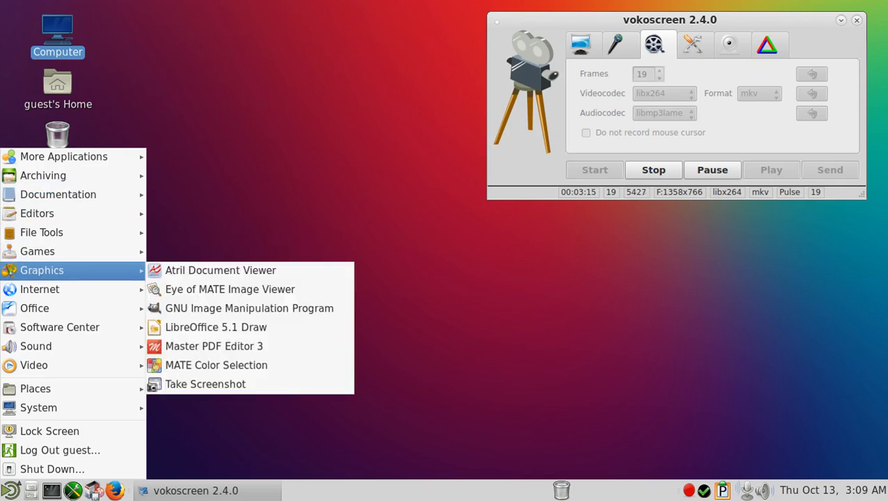
{"action": "mouse_move", "coordinate": [249, 309]}
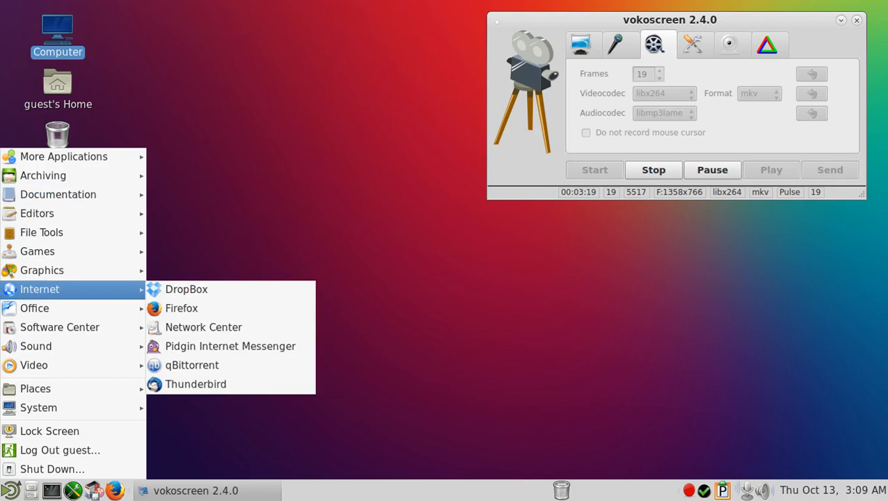
{"action": "mouse_move", "coordinate": [181, 309]}
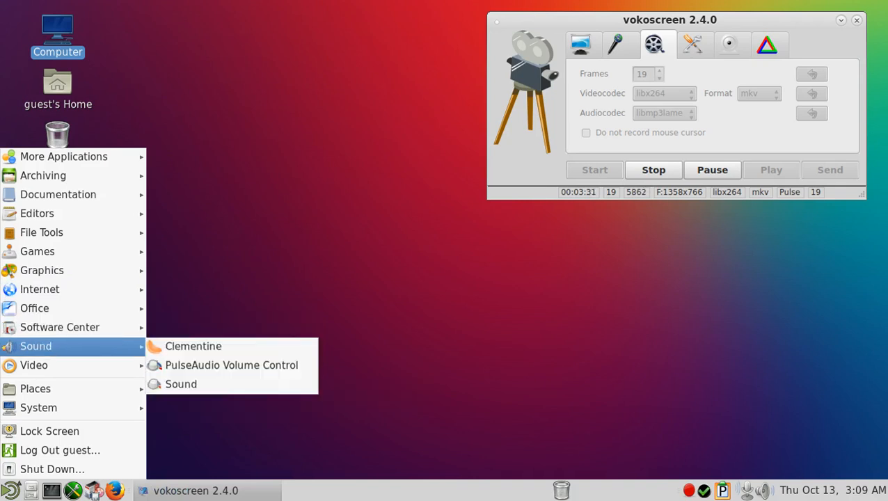
{"action": "mouse_move", "coordinate": [192, 345]}
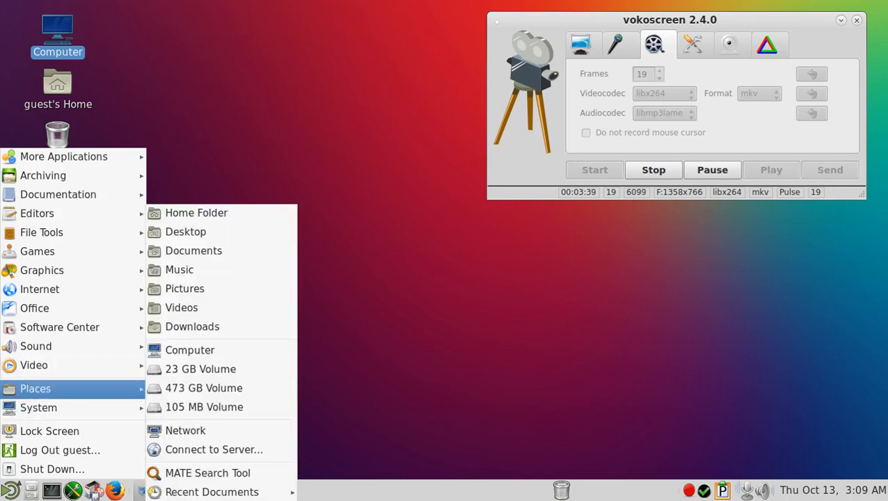
{"action": "mouse_move", "coordinate": [39, 408]}
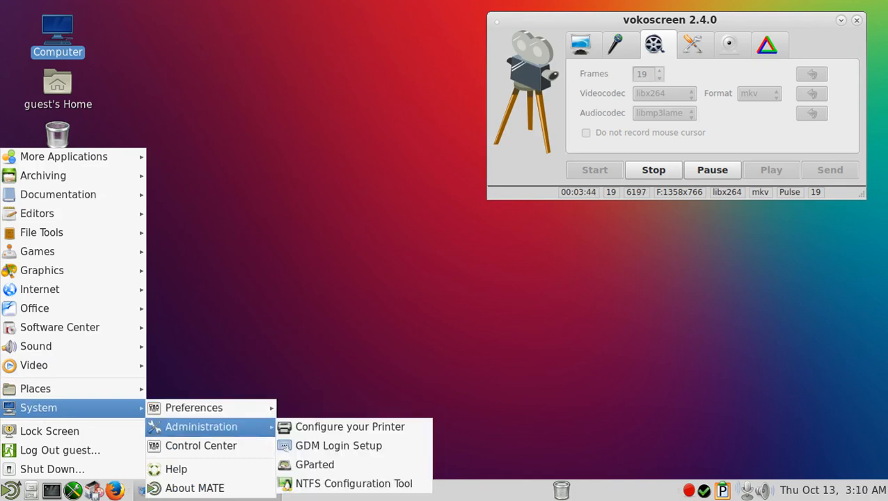
{"action": "left_click", "coordinate": [200, 445]}
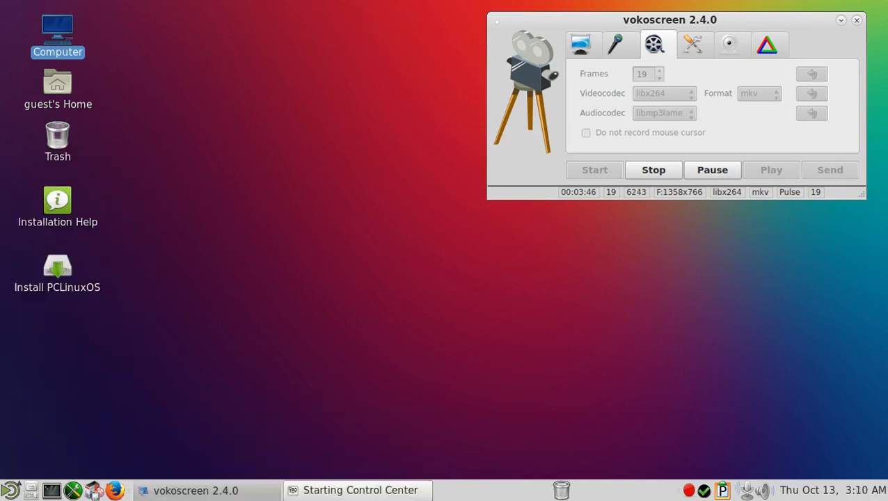
Step: Focus Control Center, jump to the Administration group and open Appearance Preferences
{"action": "left_click", "coordinate": [358, 490]}
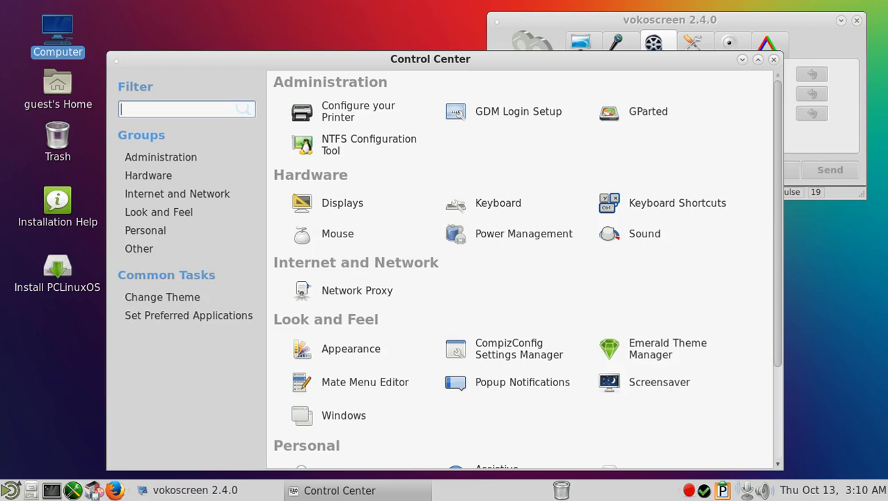
{"action": "left_click", "coordinate": [161, 156]}
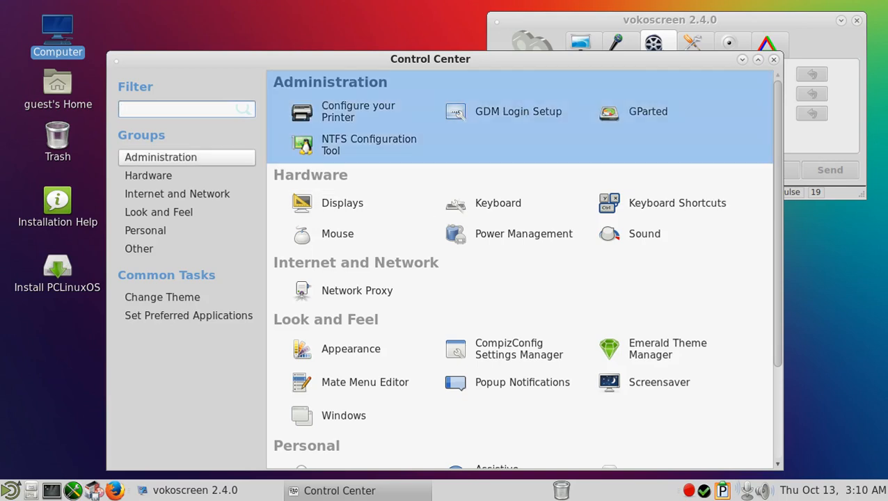
{"action": "left_click", "coordinate": [158, 212]}
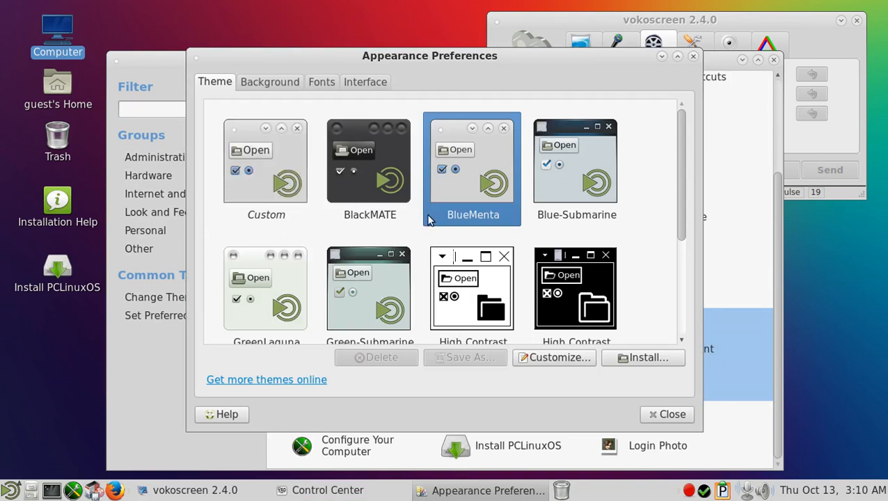
{"action": "mouse_move", "coordinate": [382, 182]}
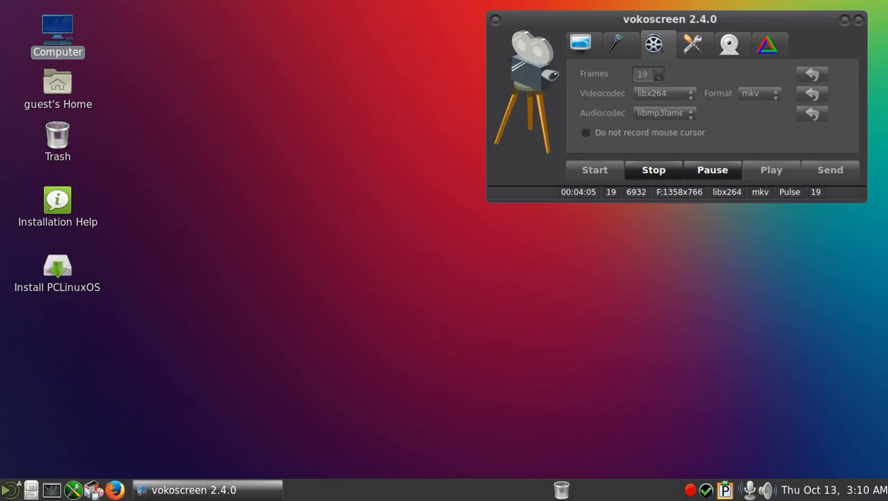
Step: Reposition the vokoscreen window by its title bar, ending slightly lower than before
{"action": "left_click_drag", "start_coordinate": [668, 19], "coordinate": [638, 167]}
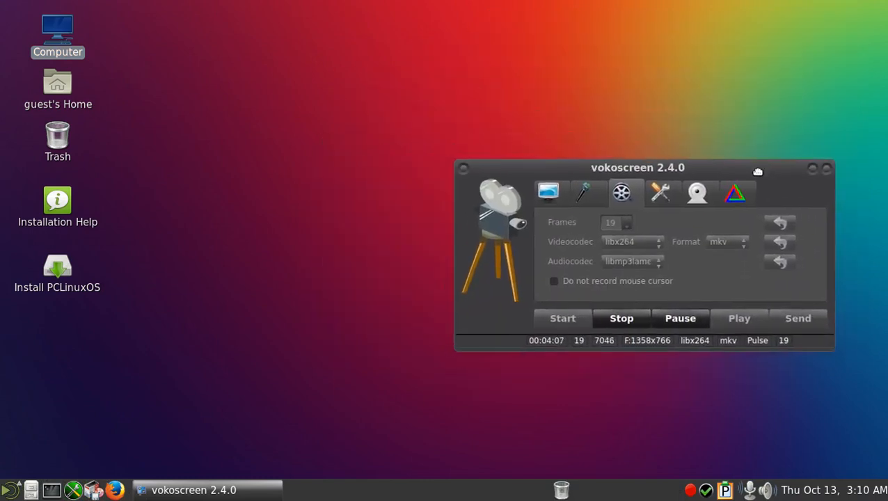
{"action": "left_click_drag", "start_coordinate": [638, 167], "coordinate": [635, 64]}
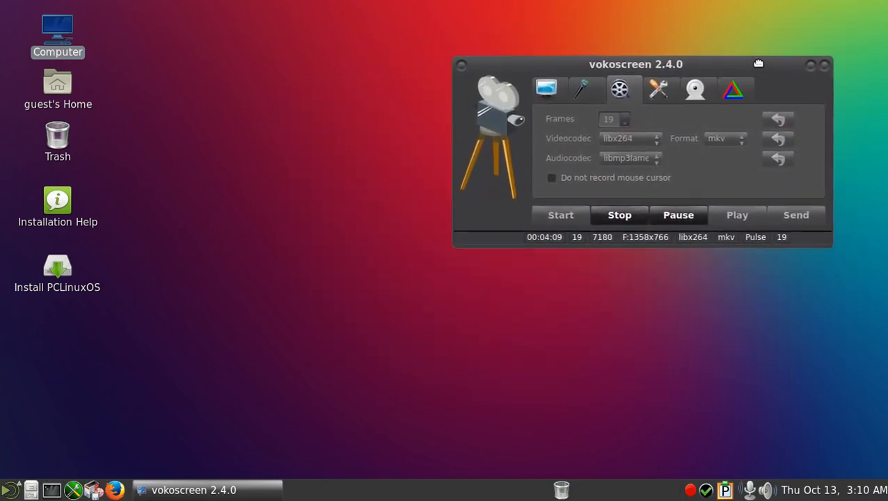
{"action": "left_click_drag", "start_coordinate": [635, 64], "coordinate": [645, 42]}
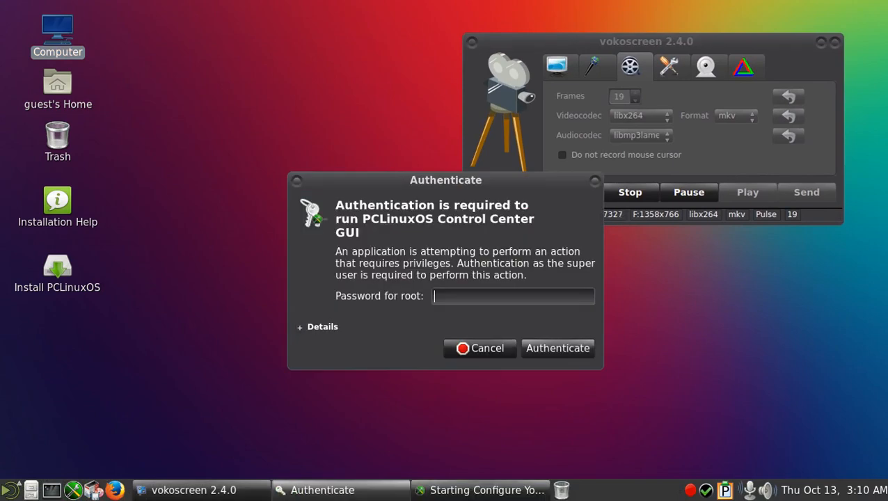
Step: Enter the root password in the Authenticate dialog for the PCLinuxOS Control Center
{"action": "type", "text": "••"}
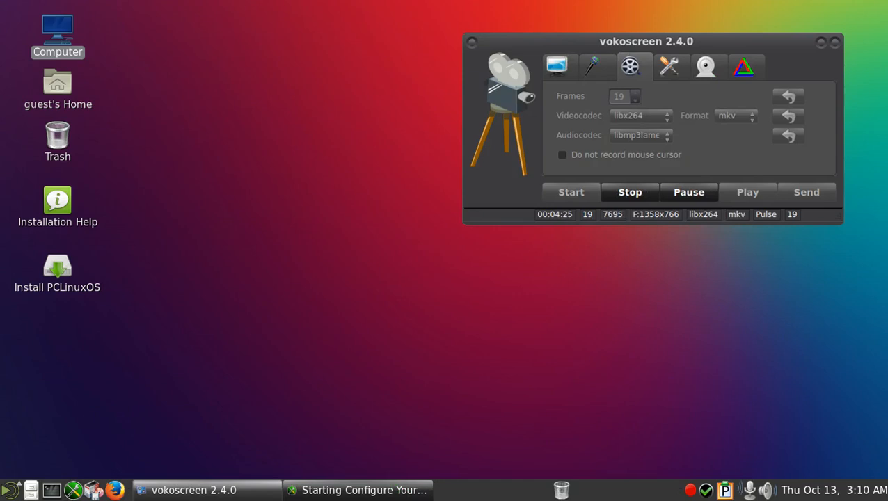
Step: Right-click the menu button area, then drag the vokoscreen window up and to the right
{"action": "right_click", "coordinate": [12, 490]}
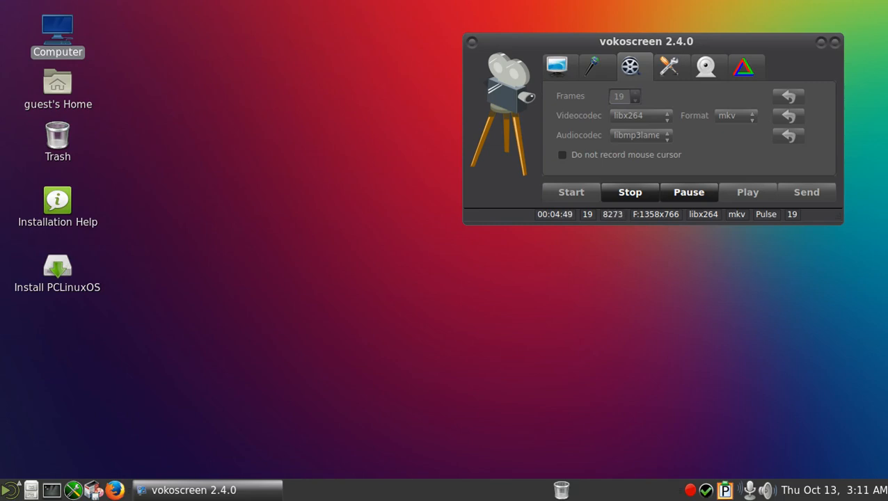
{"action": "left_click_drag", "start_coordinate": [645, 42], "coordinate": [665, 55]}
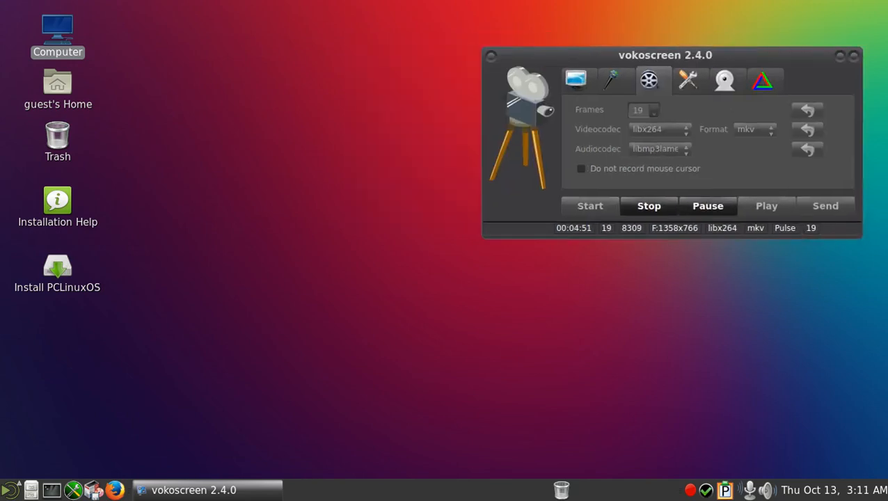